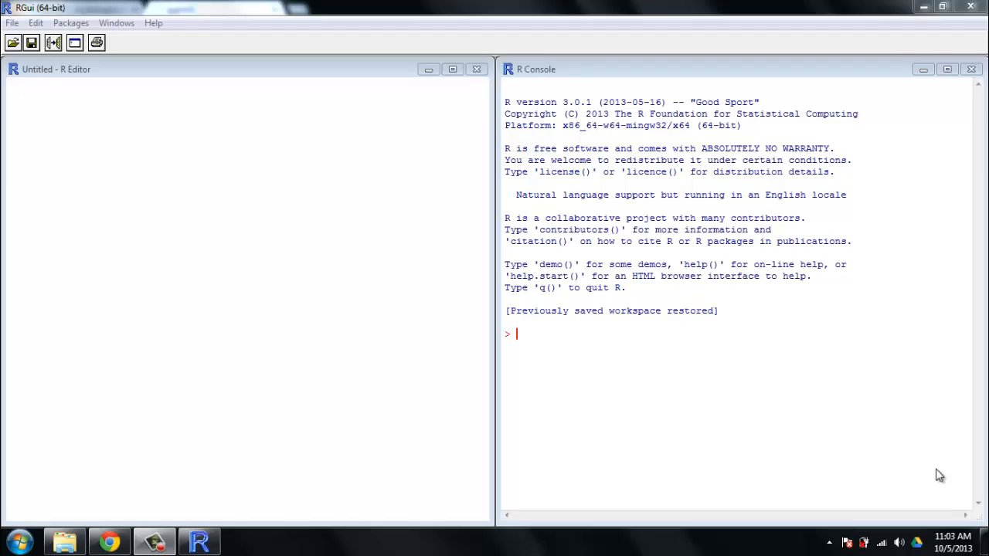
mouse_move(255, 534)
text(install.)
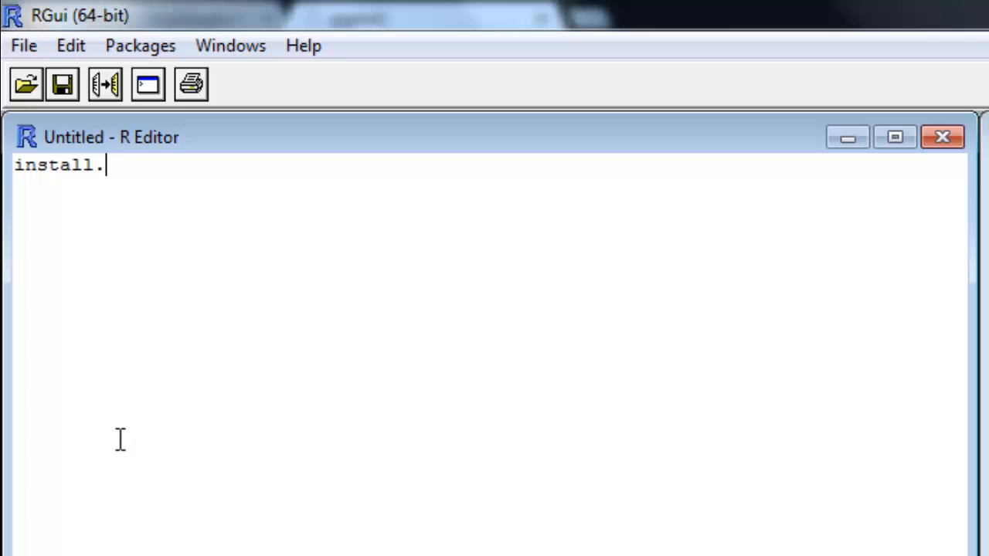
Complete the line install.packages("ggplot2") in the R Editor
text(packages()
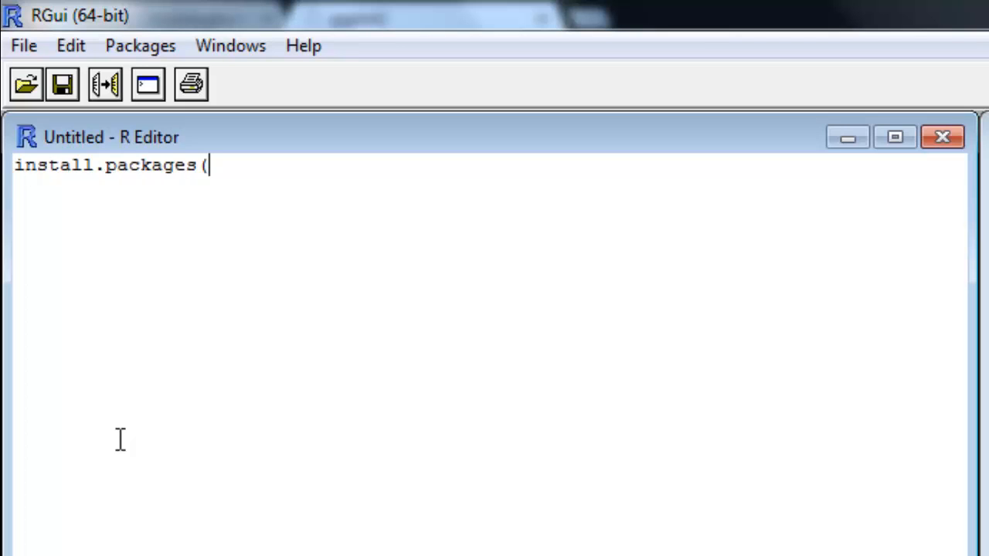
text(")
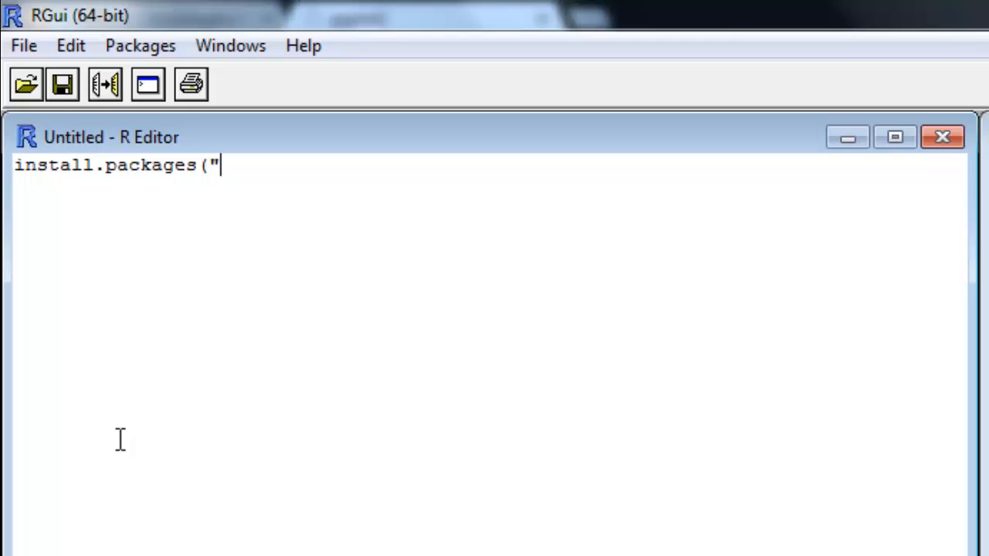
text(ggpl)
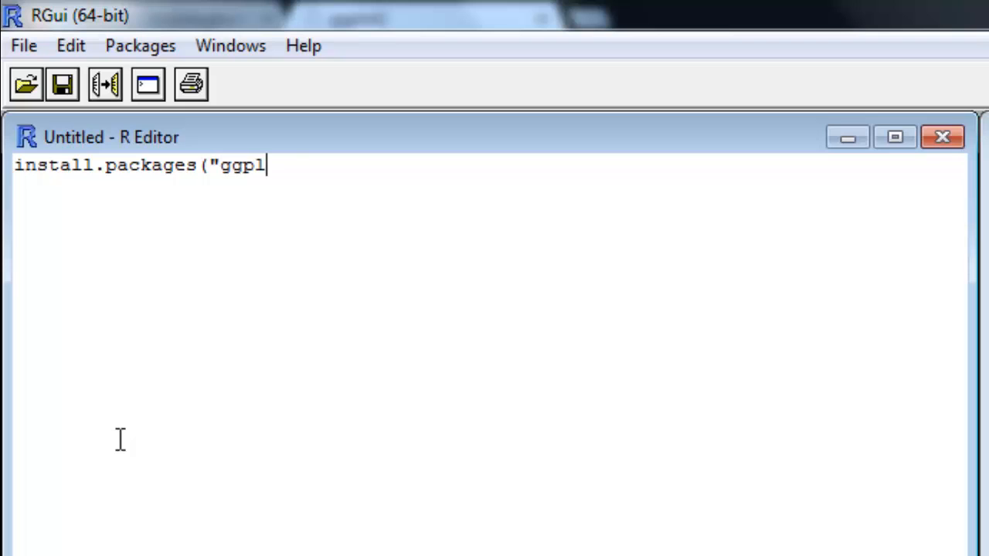
text(ot2"))
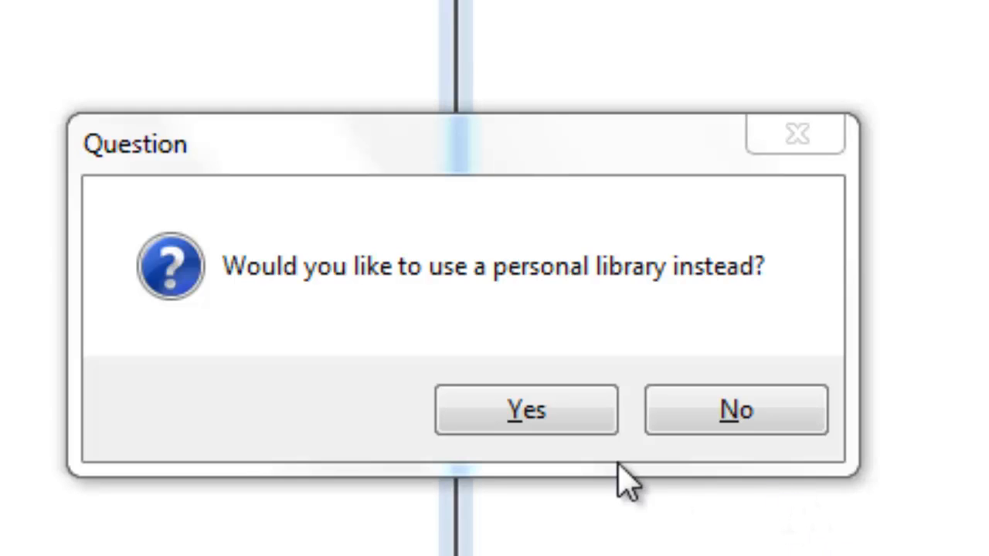
Accept using a personal library and approve creating its folder for the install
click(525, 409)
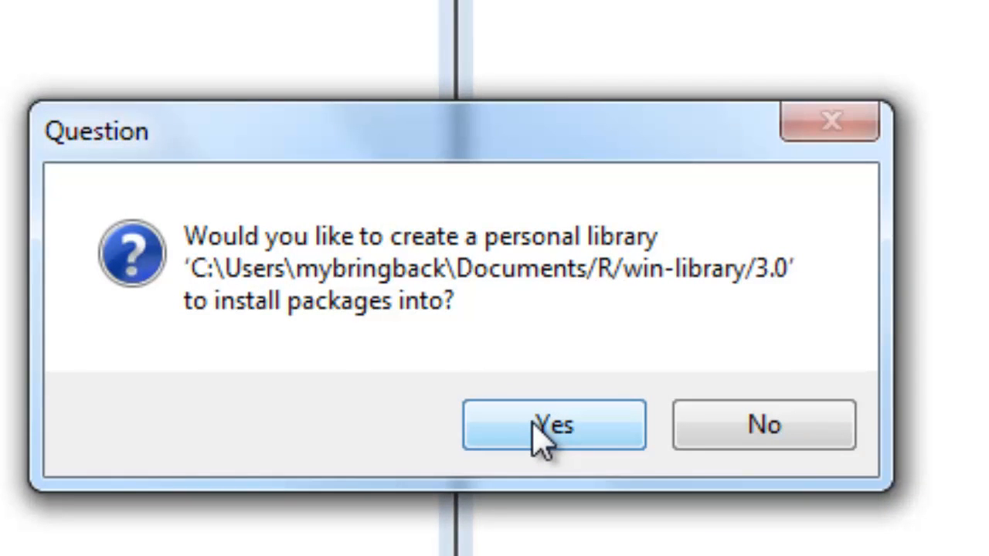
click(551, 430)
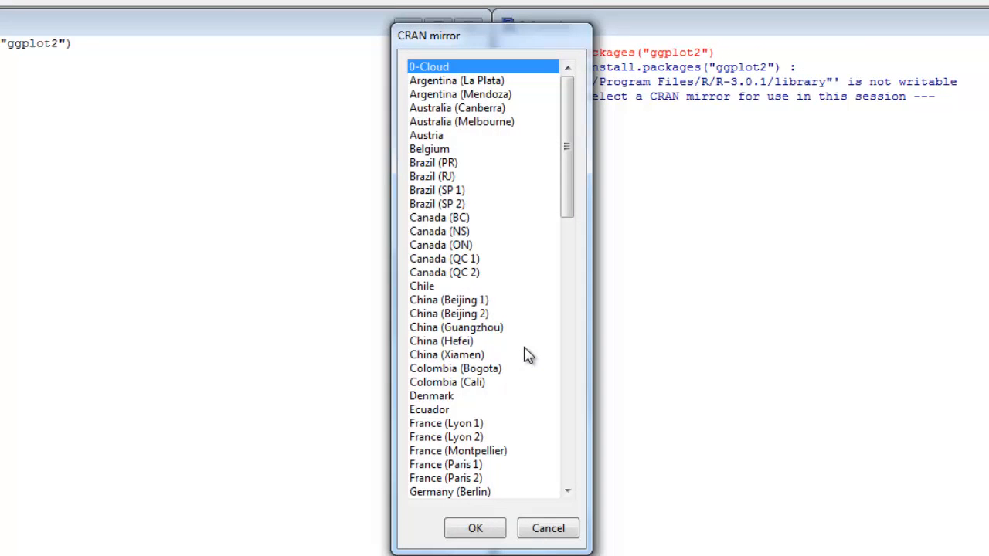
mouse_move(567, 172)
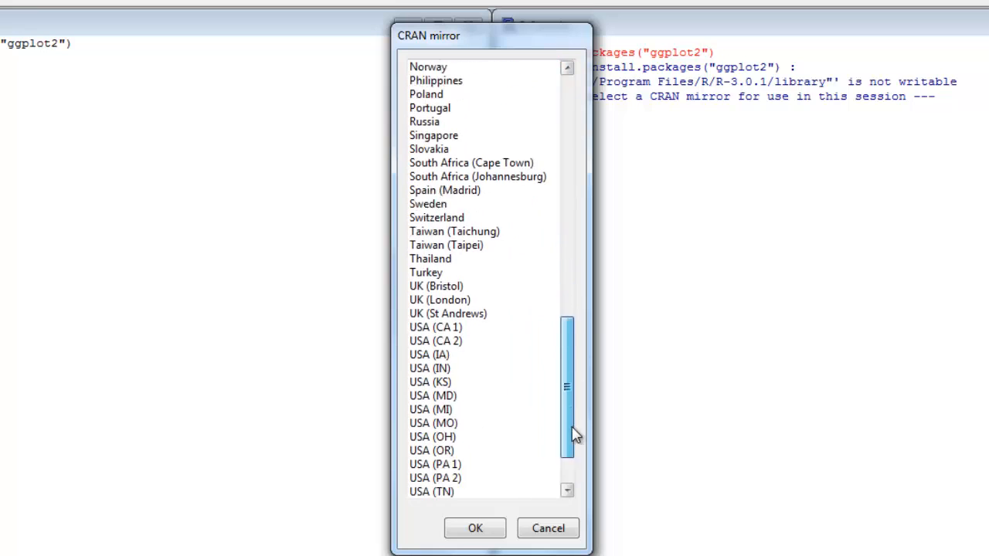
Scroll the CRAN mirror list down toward the USA entries
scroll(down, 3)
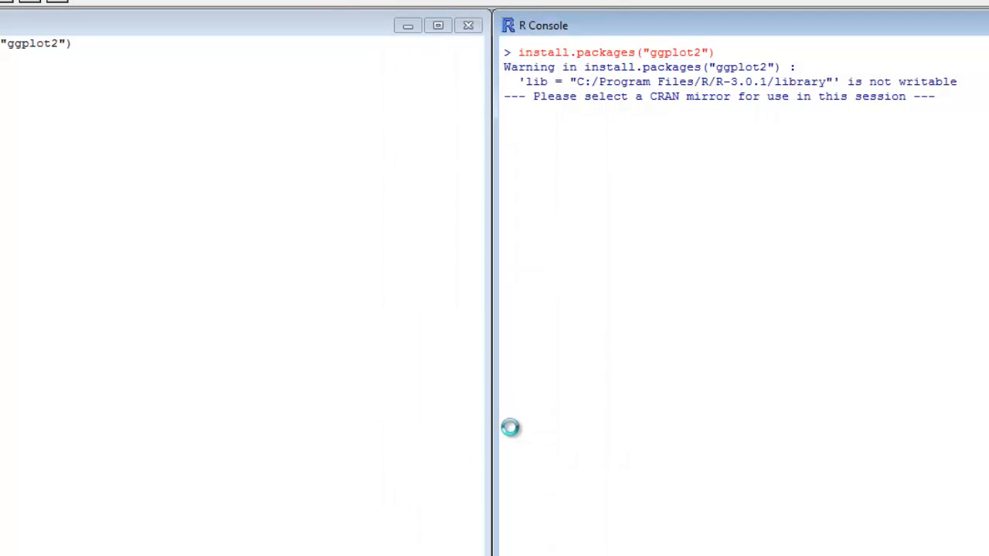
mouse_move(514, 436)
text(require(ggplot2))
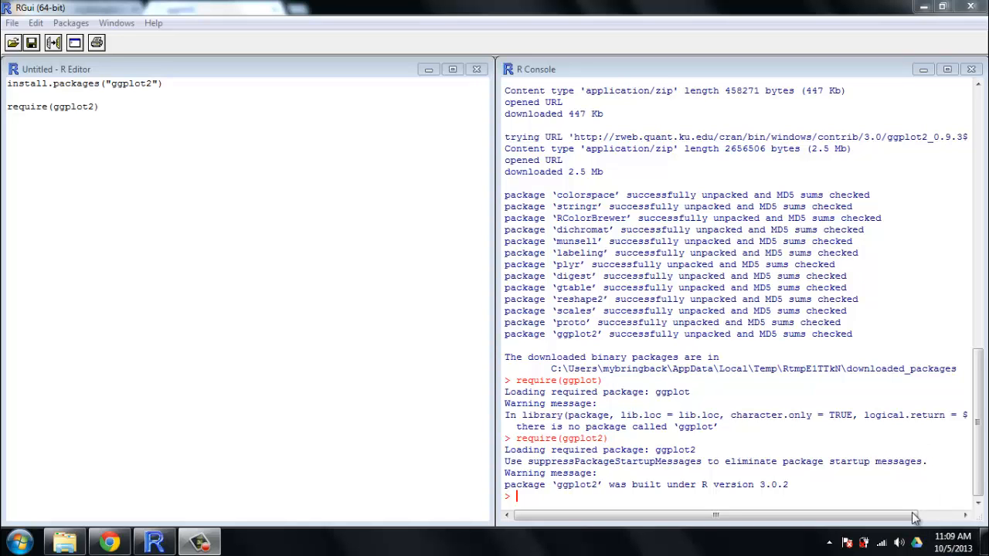
mouse_move(129, 164)
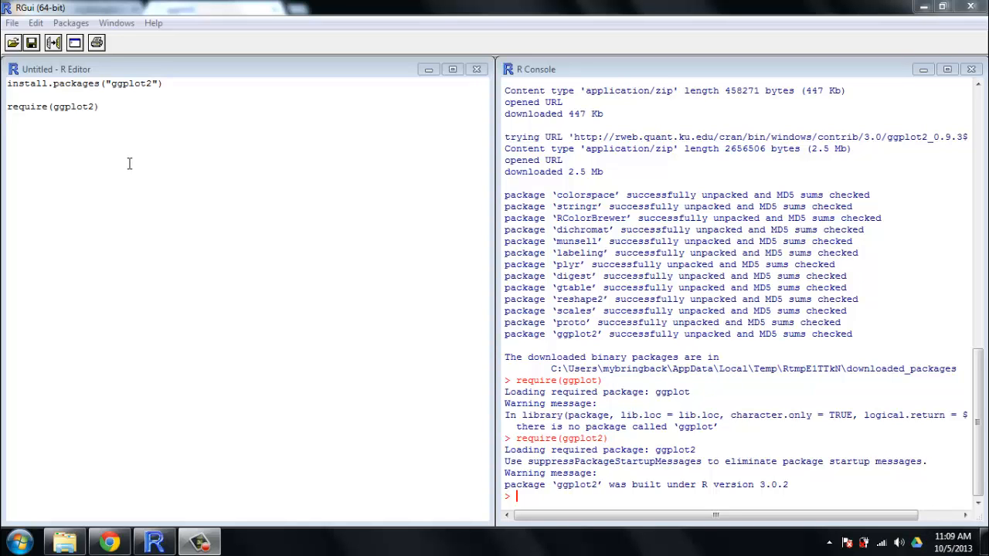